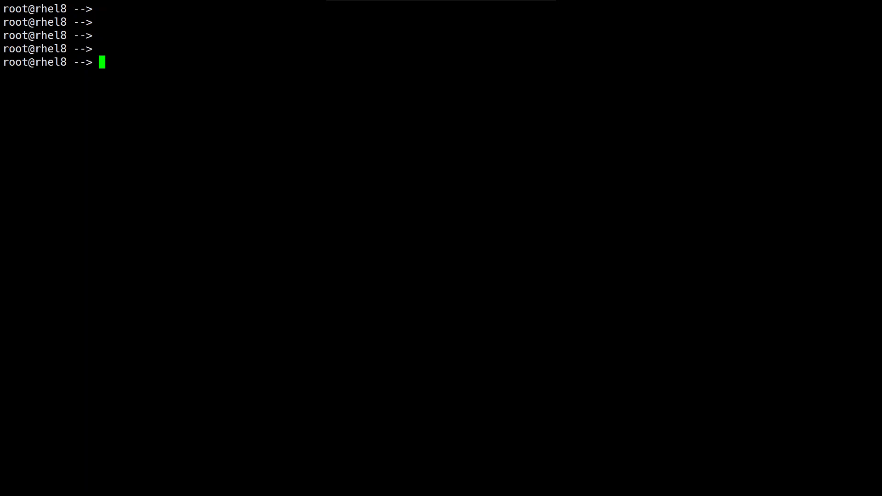
- Launch the Python 3.6.8 interactive interpreter from the bash prompt with python3
{"action": "type", "text": "python"}
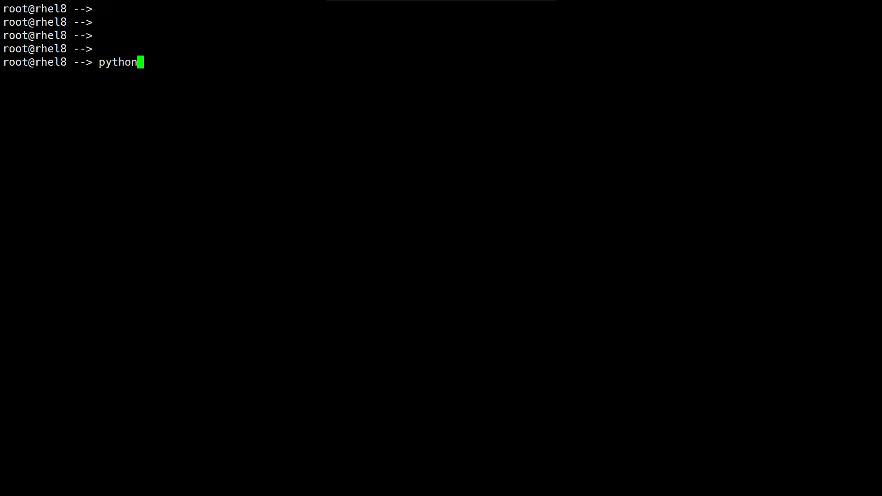
{"action": "key", "text": "Return"}
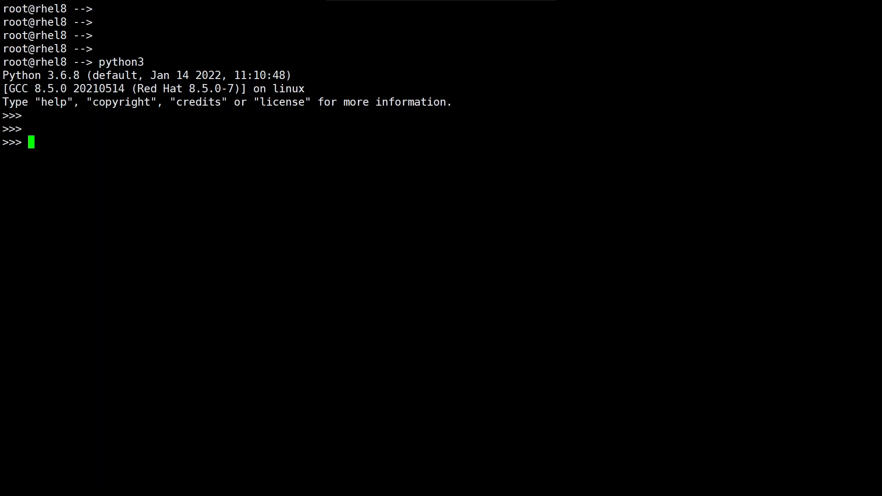
- Run bare exit at the >>> prompt, getting the 'Use exit() or Ctrl-D' hint
{"action": "type", "text": "exit"}
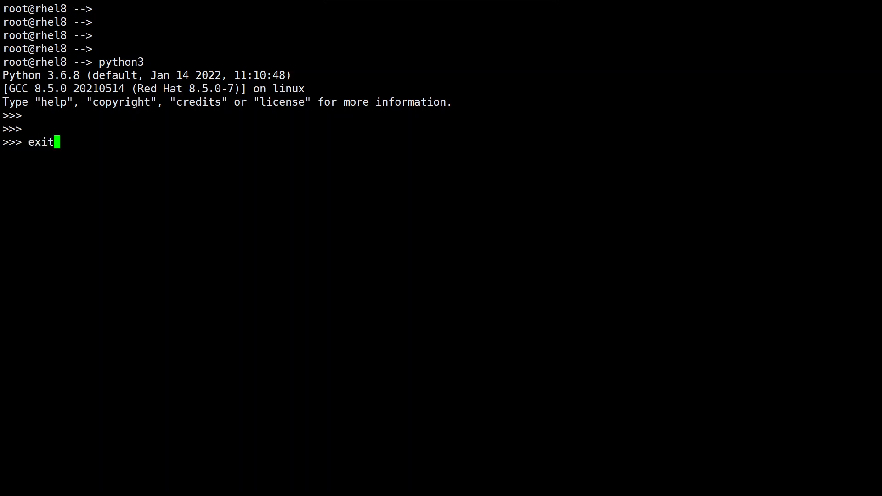
{"action": "key", "text": "Return"}
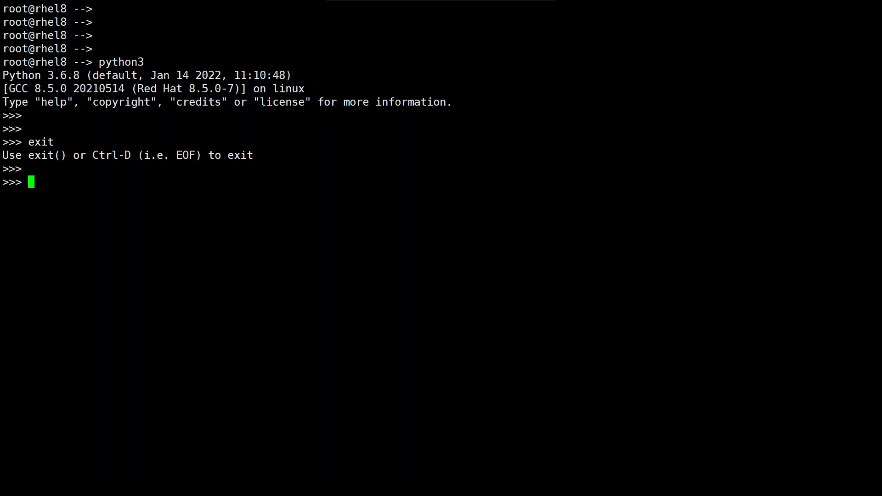
{"action": "double_click", "coordinate": [47, 155]}
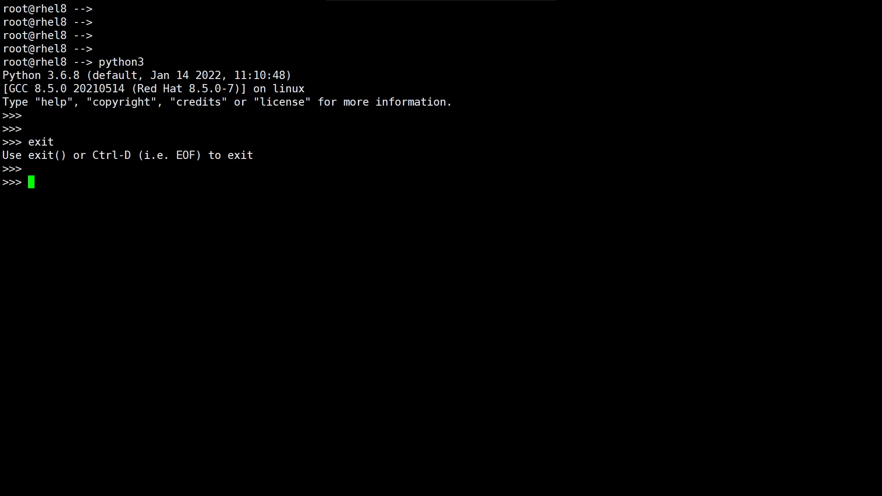
- Run bare quit for the same hint, then begin typing exit again
{"action": "type", "text": "qu"}
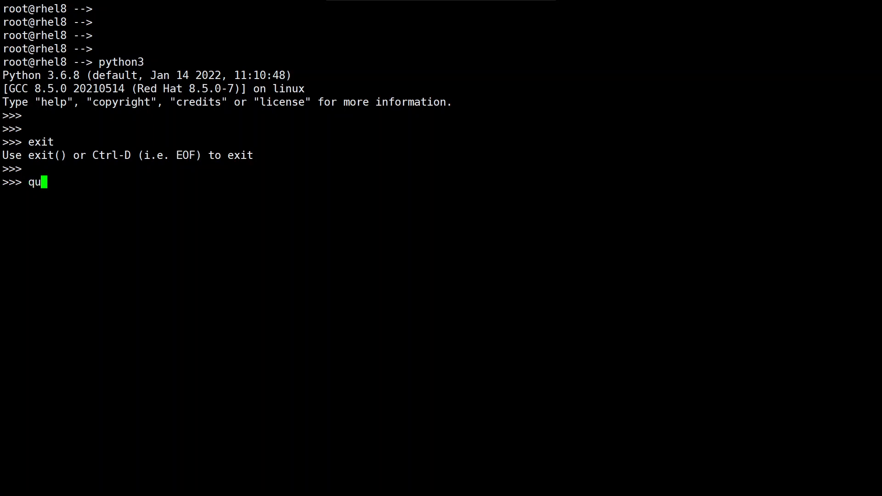
{"action": "key", "text": "Return"}
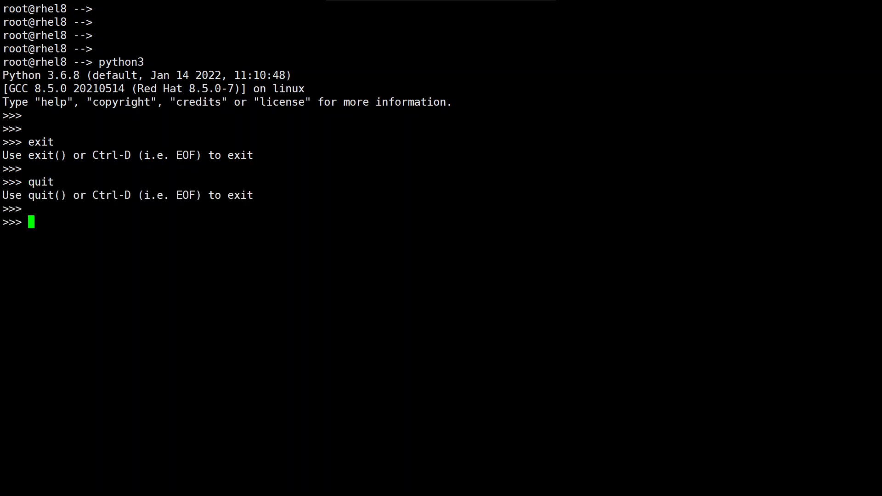
{"action": "double_click", "coordinate": [49, 195]}
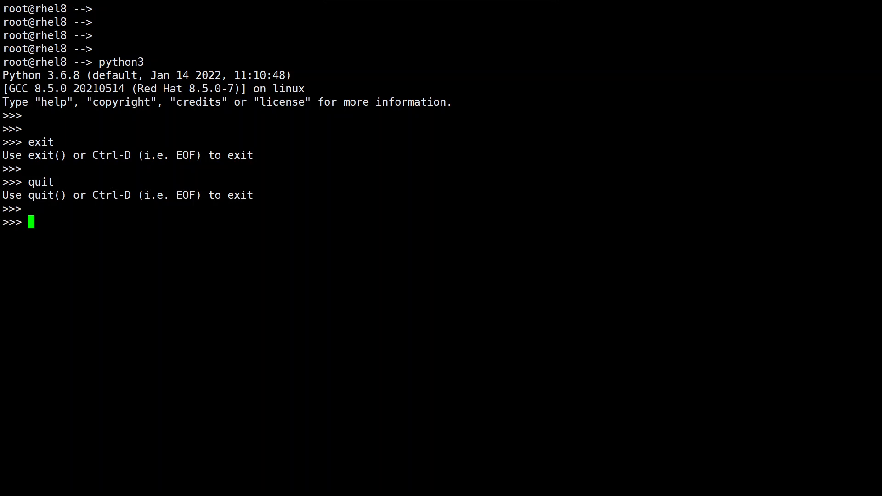
{"action": "type", "text": "exit"}
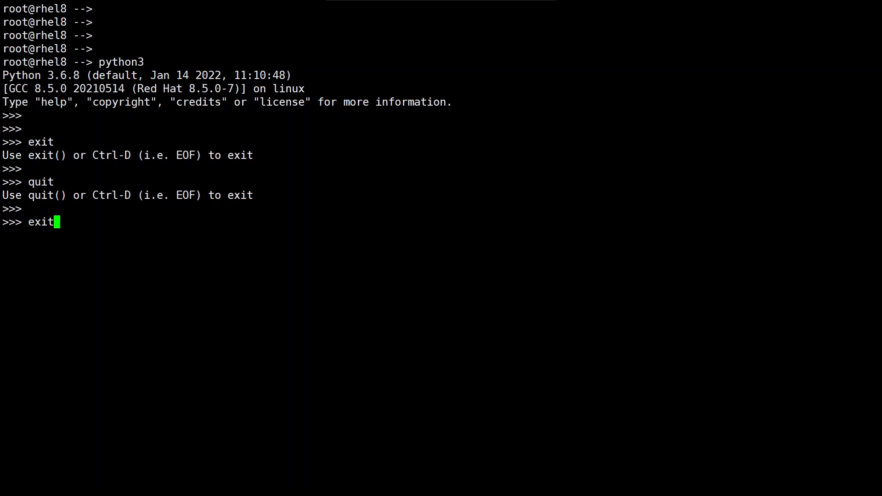
- Leave Python with exit() and relaunch python3 to a fresh >>> prompt
{"action": "type", "text": "()"}
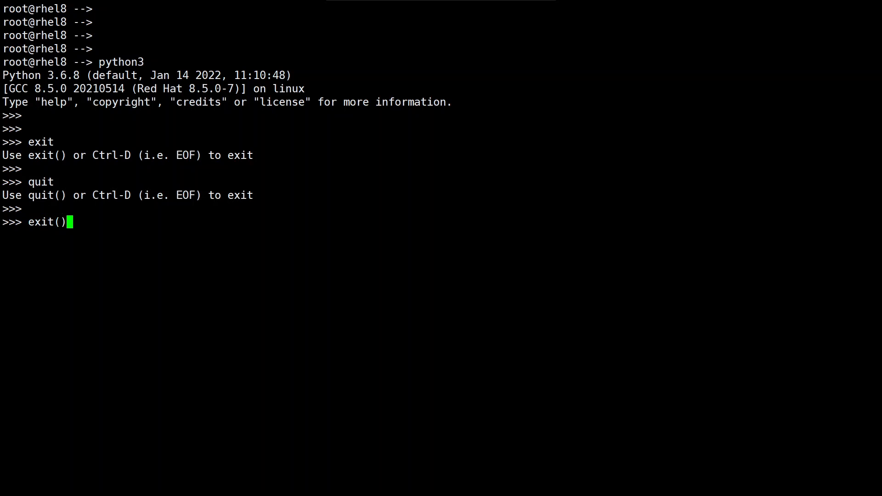
{"action": "key", "text": "Return"}
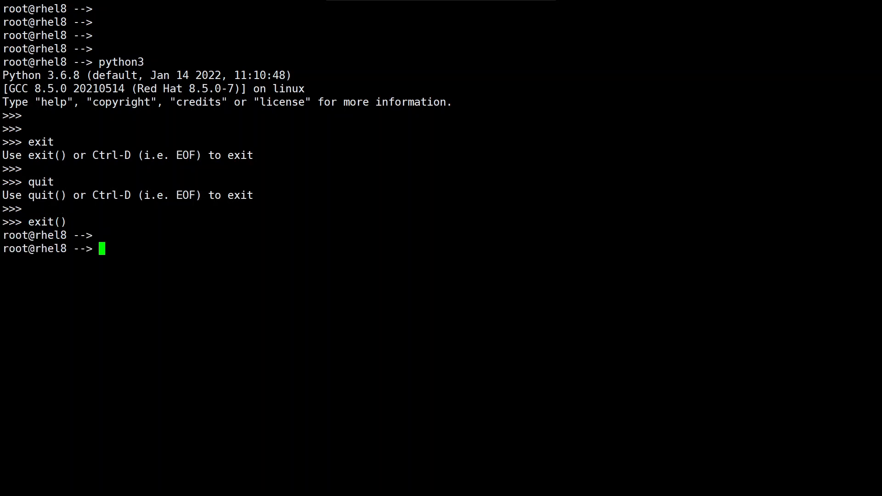
{"action": "type", "text": "python3"}
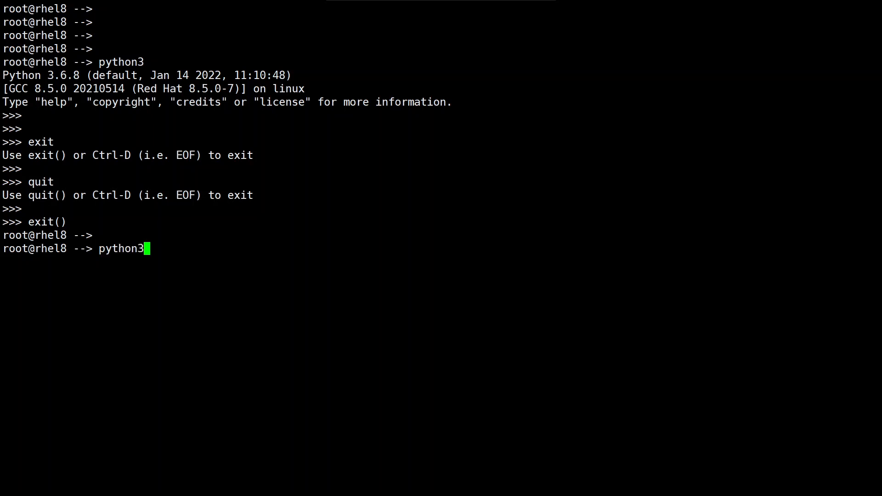
{"action": "key", "text": "Return"}
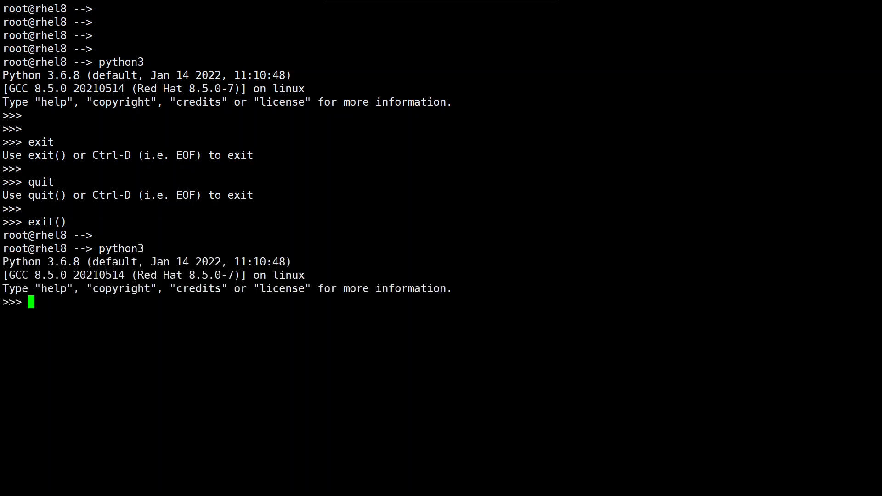
{"action": "key", "text": "Return"}
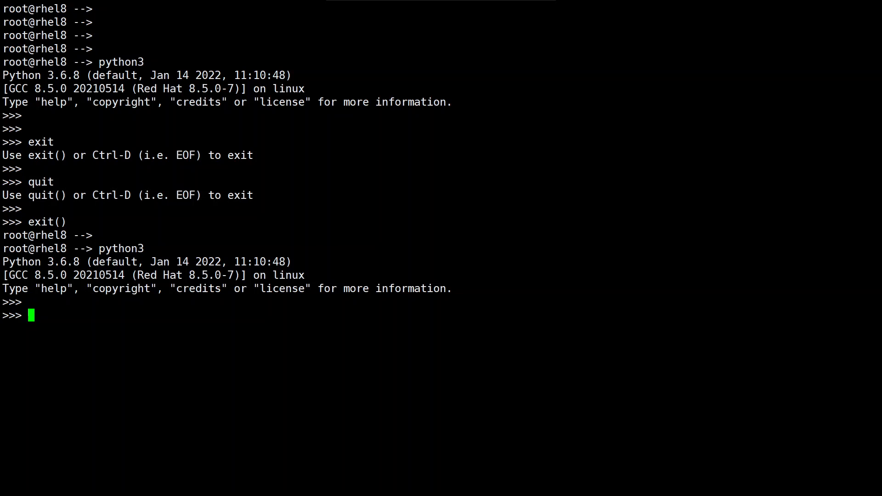
- Leave Python with quit(), relaunch it, and end the session with Ctrl-D end-of-input
{"action": "double_click", "coordinate": [46, 195]}
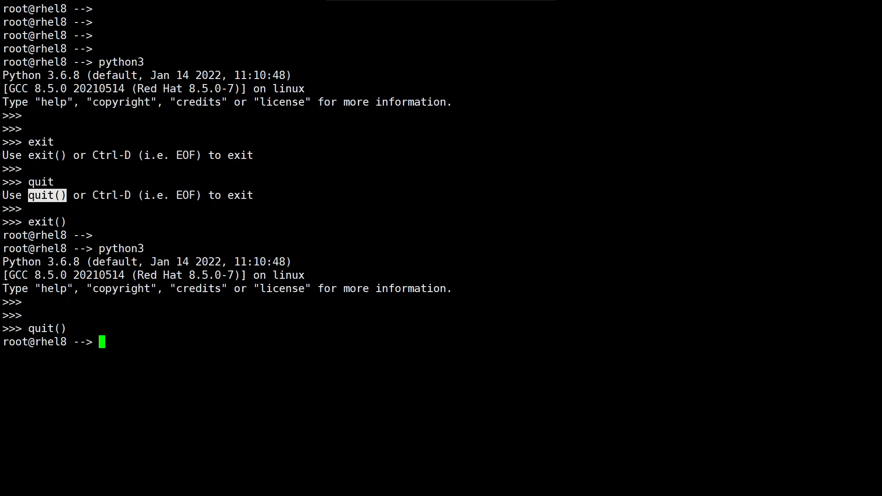
{"action": "key", "text": "Return"}
{"action": "type", "text": "python3"}
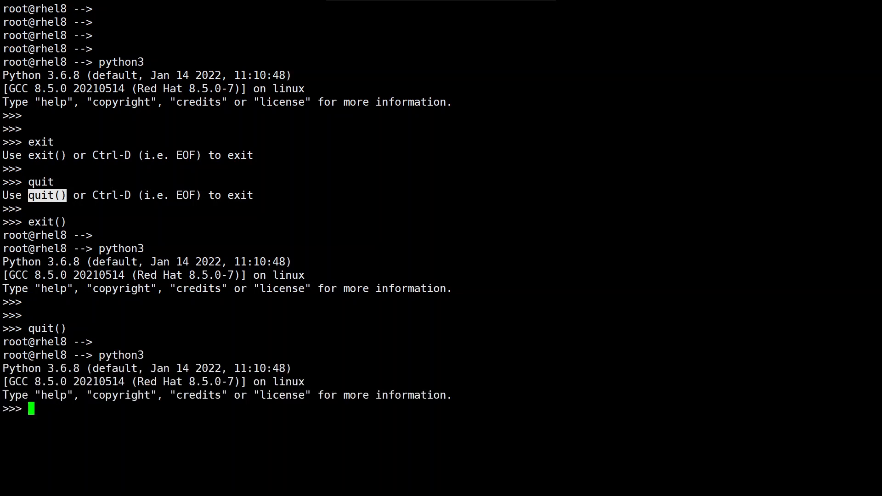
{"action": "key", "text": "ctrl+d"}
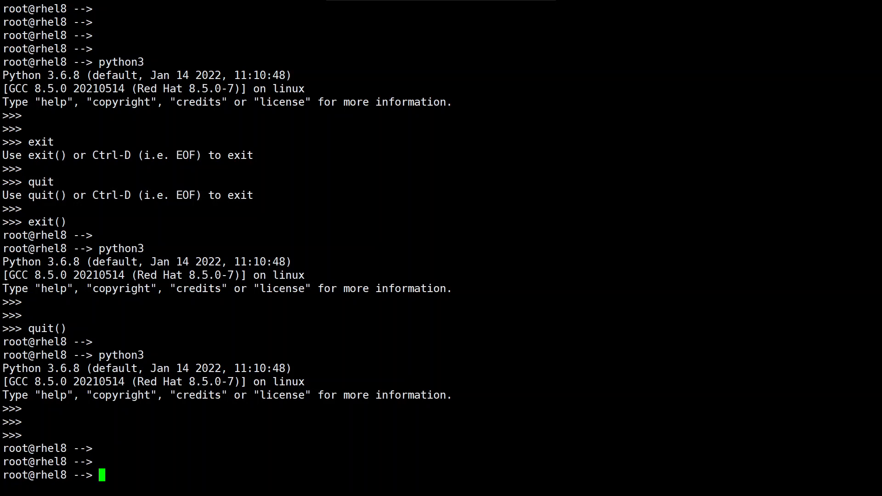
- Relaunch python3 and leave it with exit(90) to return status code 90
{"action": "type", "text": "python3"}
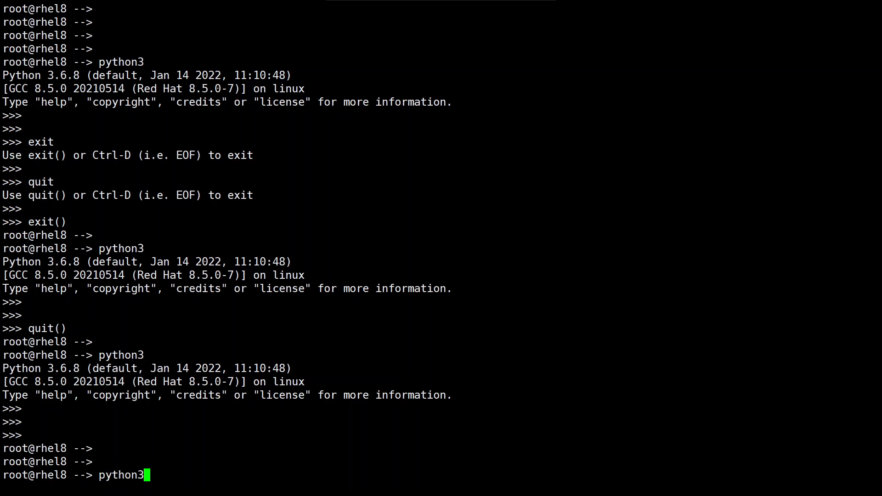
{"action": "key", "text": "Return"}
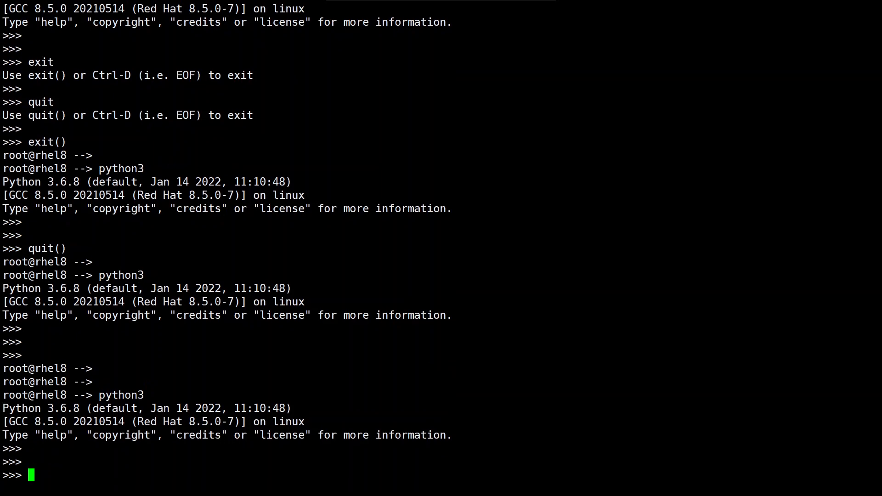
{"action": "double_click", "coordinate": [41, 74]}
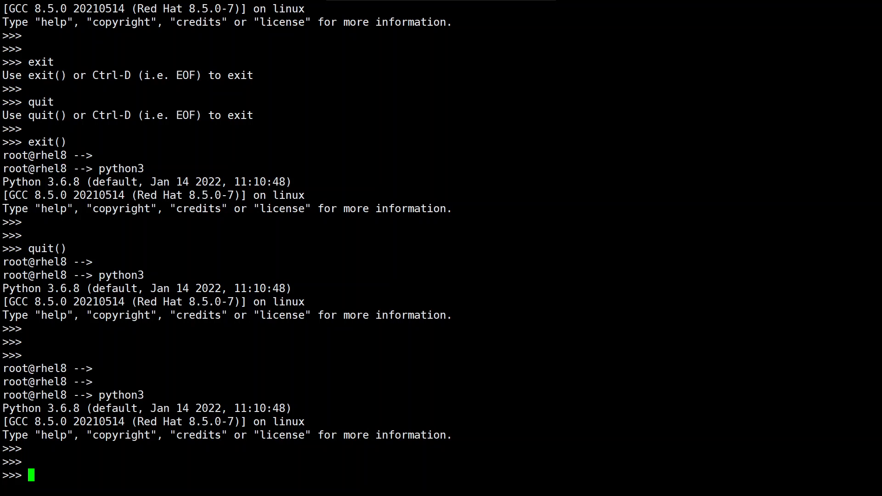
{"action": "type", "text": "exit"}
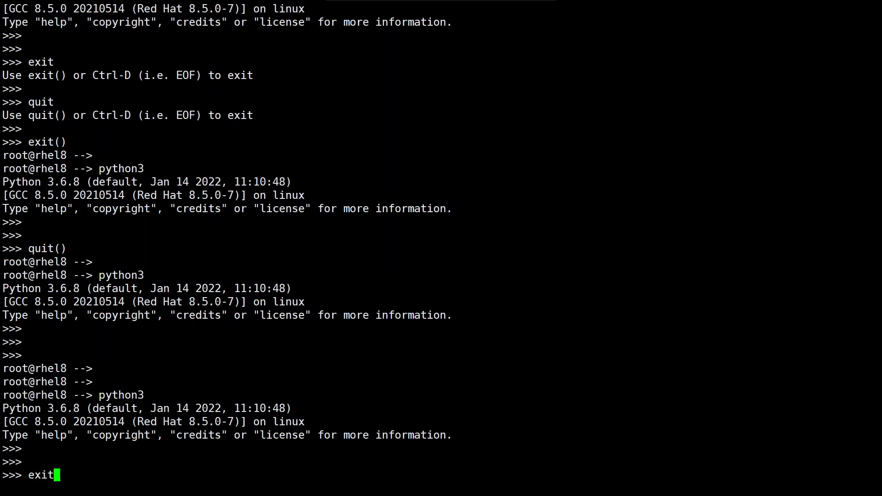
{"action": "type", "text": "(90"}
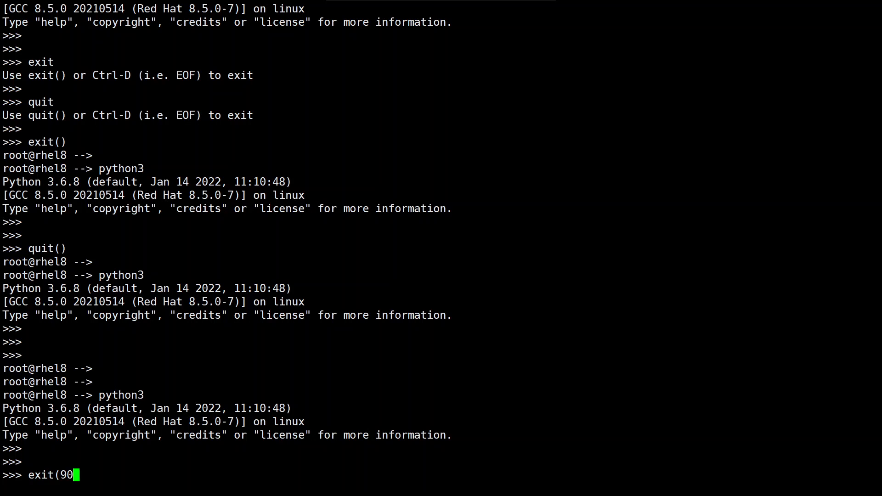
{"action": "type", "text": ")"}
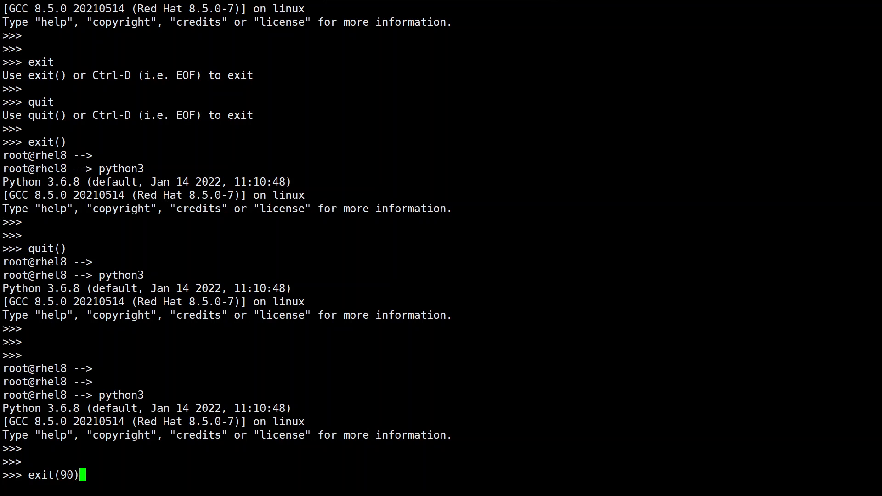
{"action": "key", "text": "Return"}
{"action": "type", "text": "echo $?"}
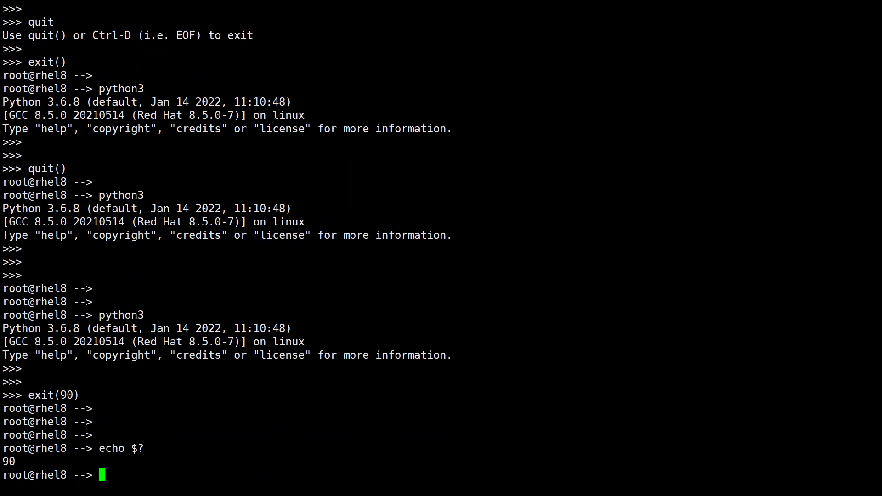
- Highlight the printed exit status 90 and the earlier quit hint in the terminal output
{"action": "double_click", "coordinate": [7, 461]}
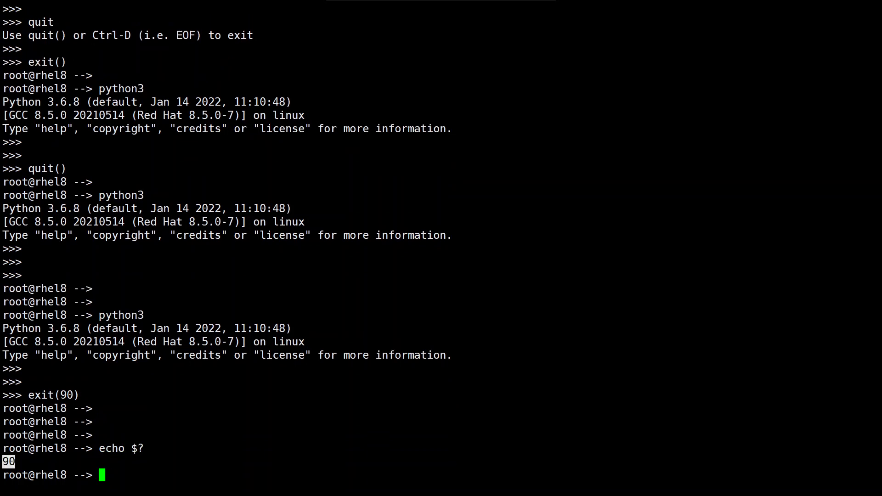
{"action": "double_click", "coordinate": [64, 395]}
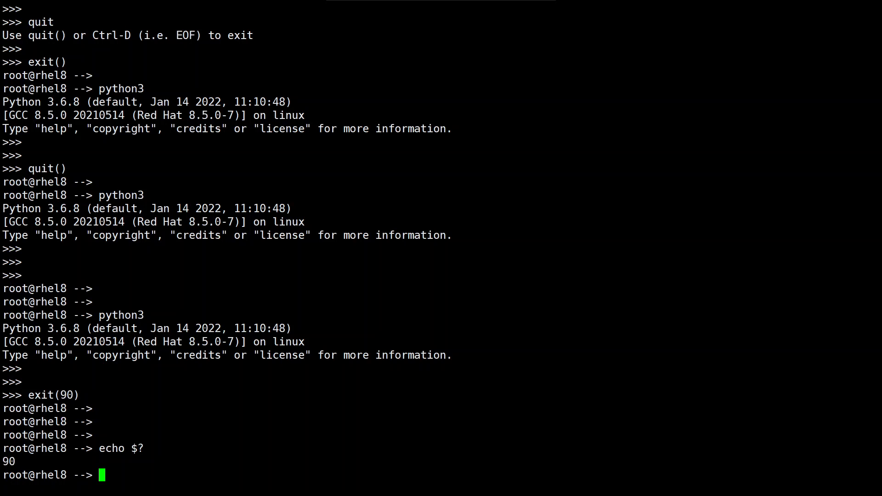
{"action": "double_click", "coordinate": [40, 34]}
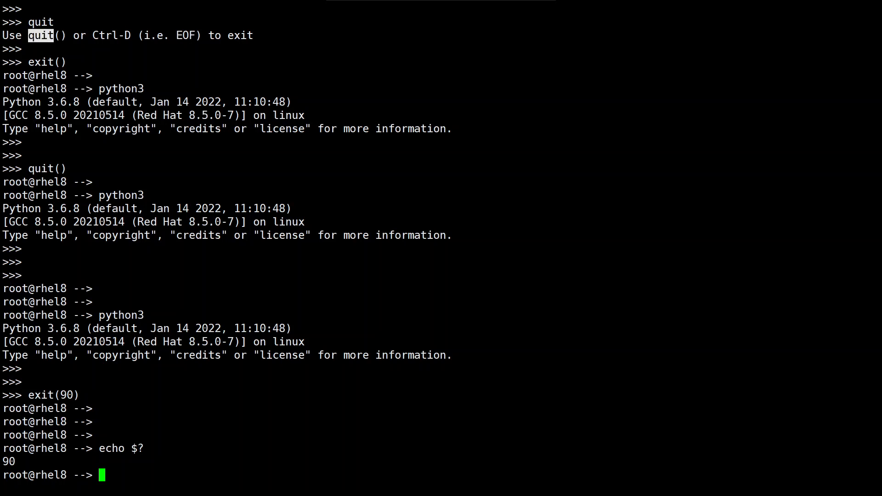